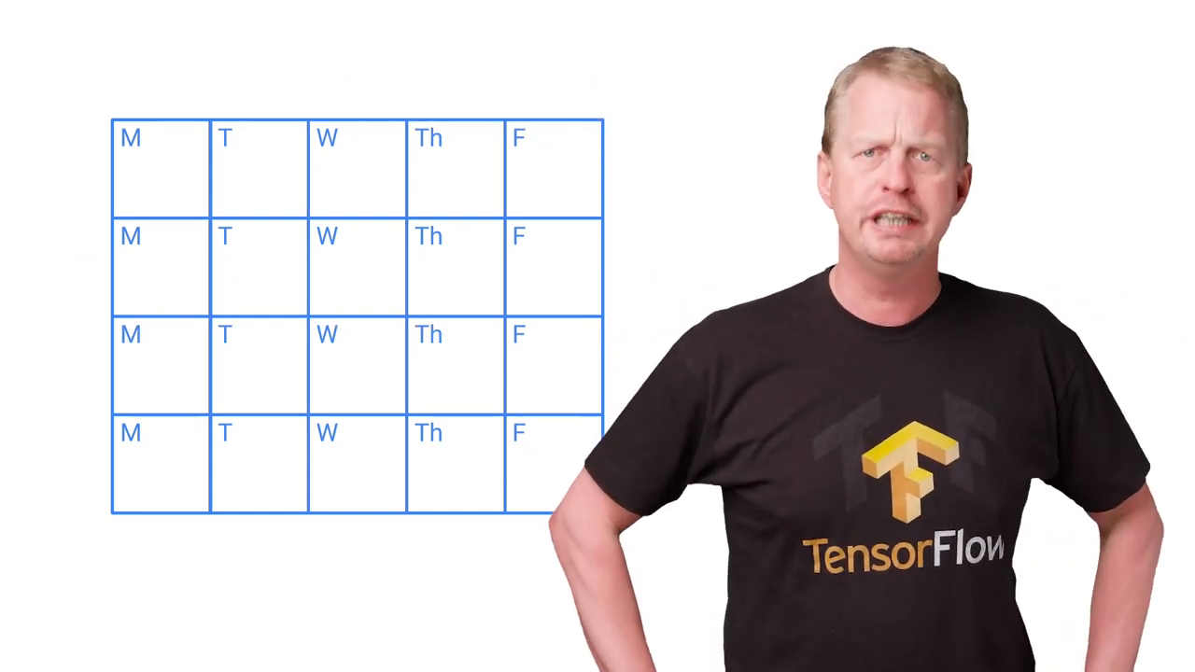
key(ctrl+c)
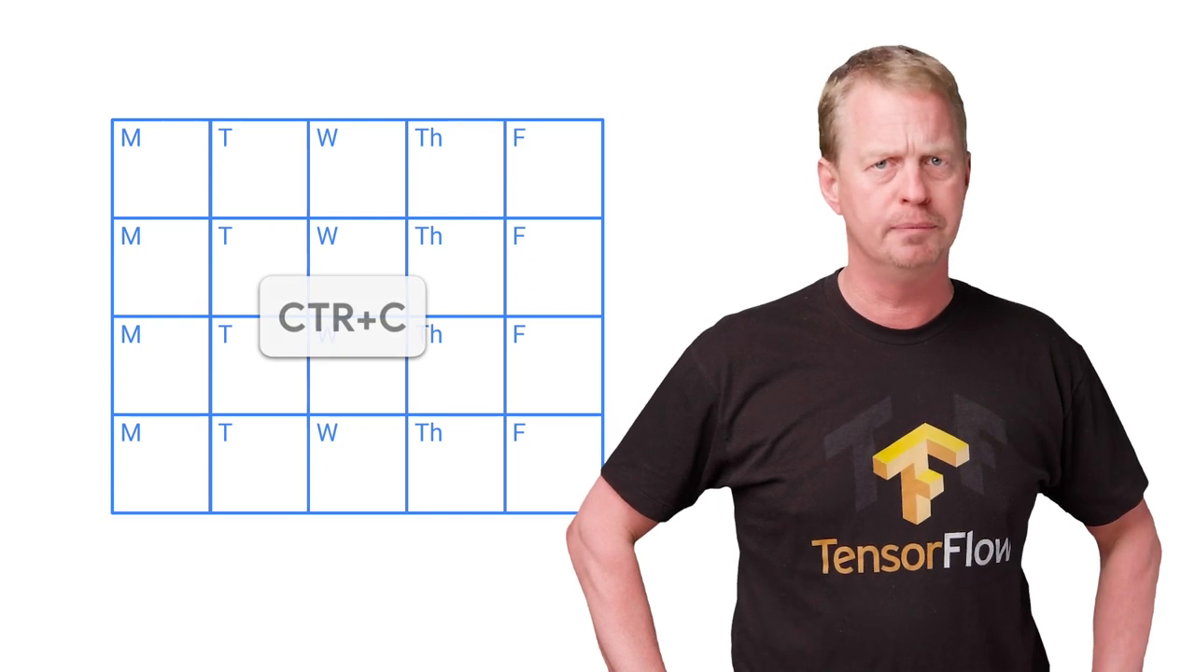